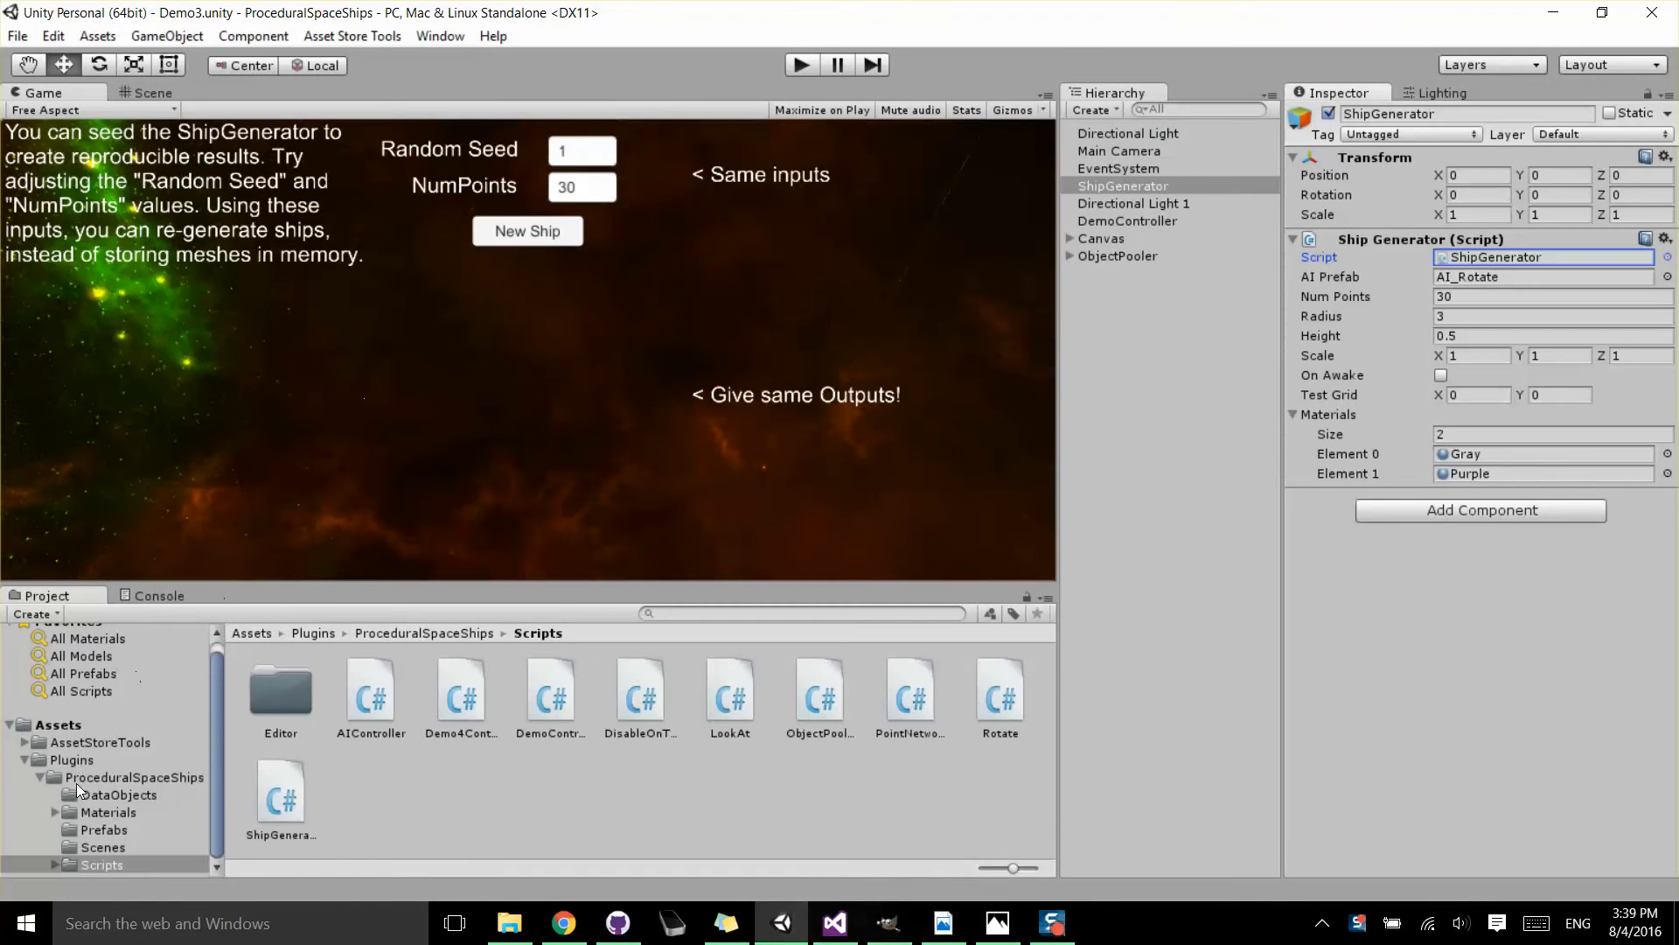
Load the Demo3 scene from the ProceduralSpaceShips Scenes folder and play it.
click(101, 846)
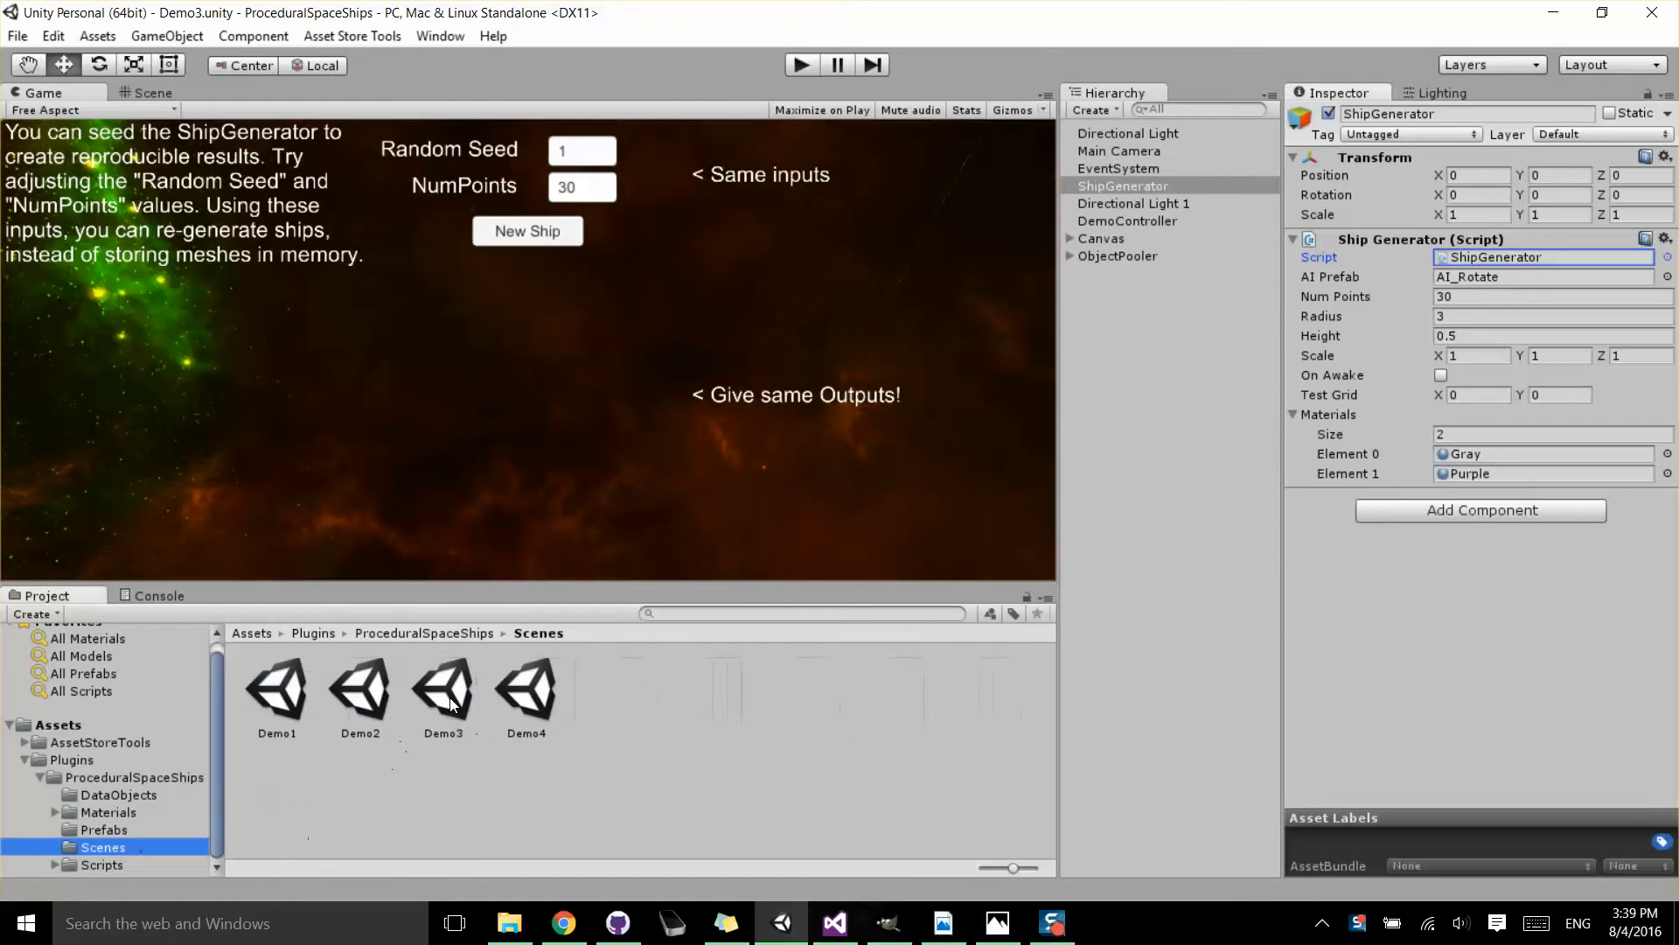
click(442, 692)
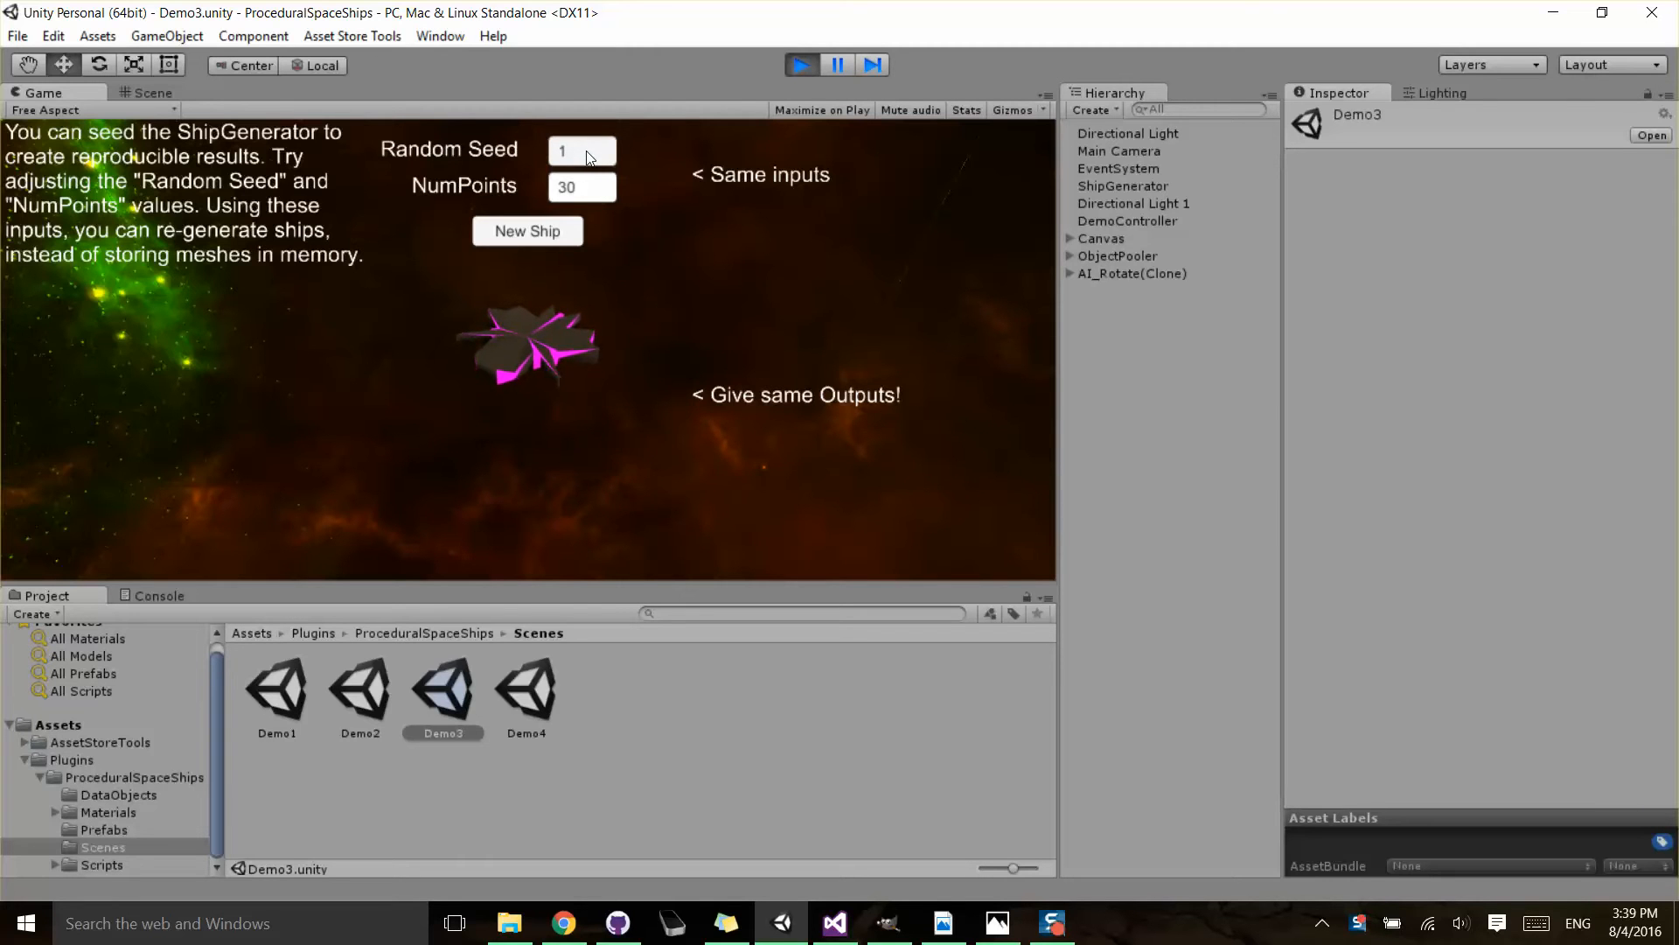
Generate new ships from Random Seed 100 and 12, then select the ShipGenerator object.
click(526, 231)
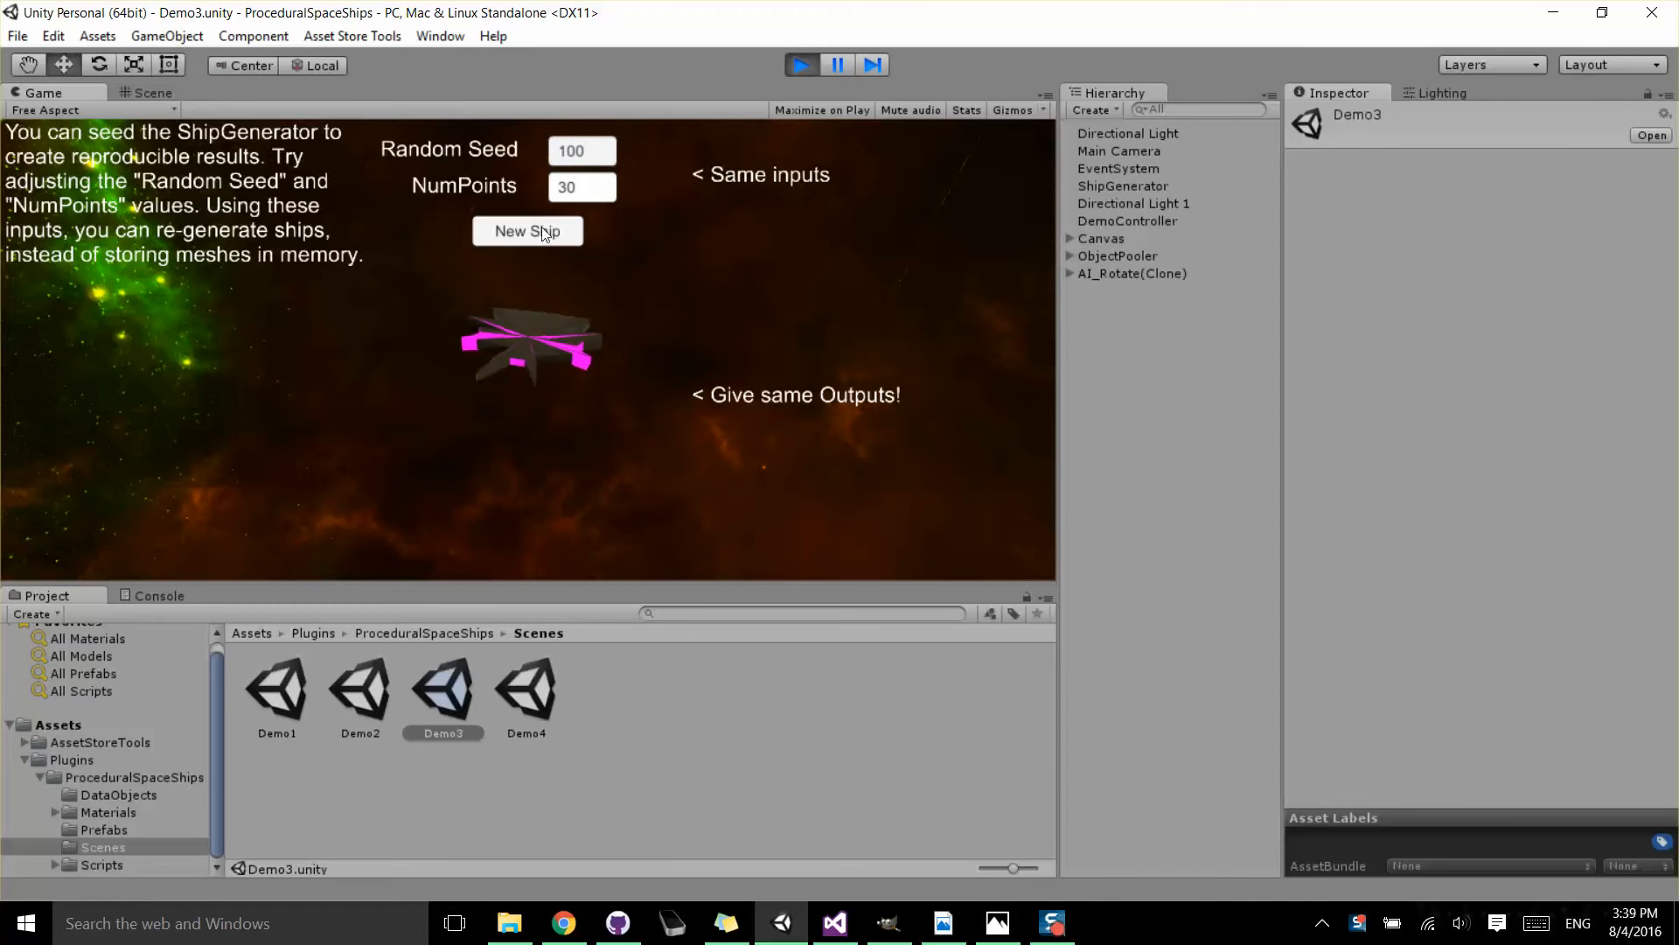
click(527, 231)
text(12)
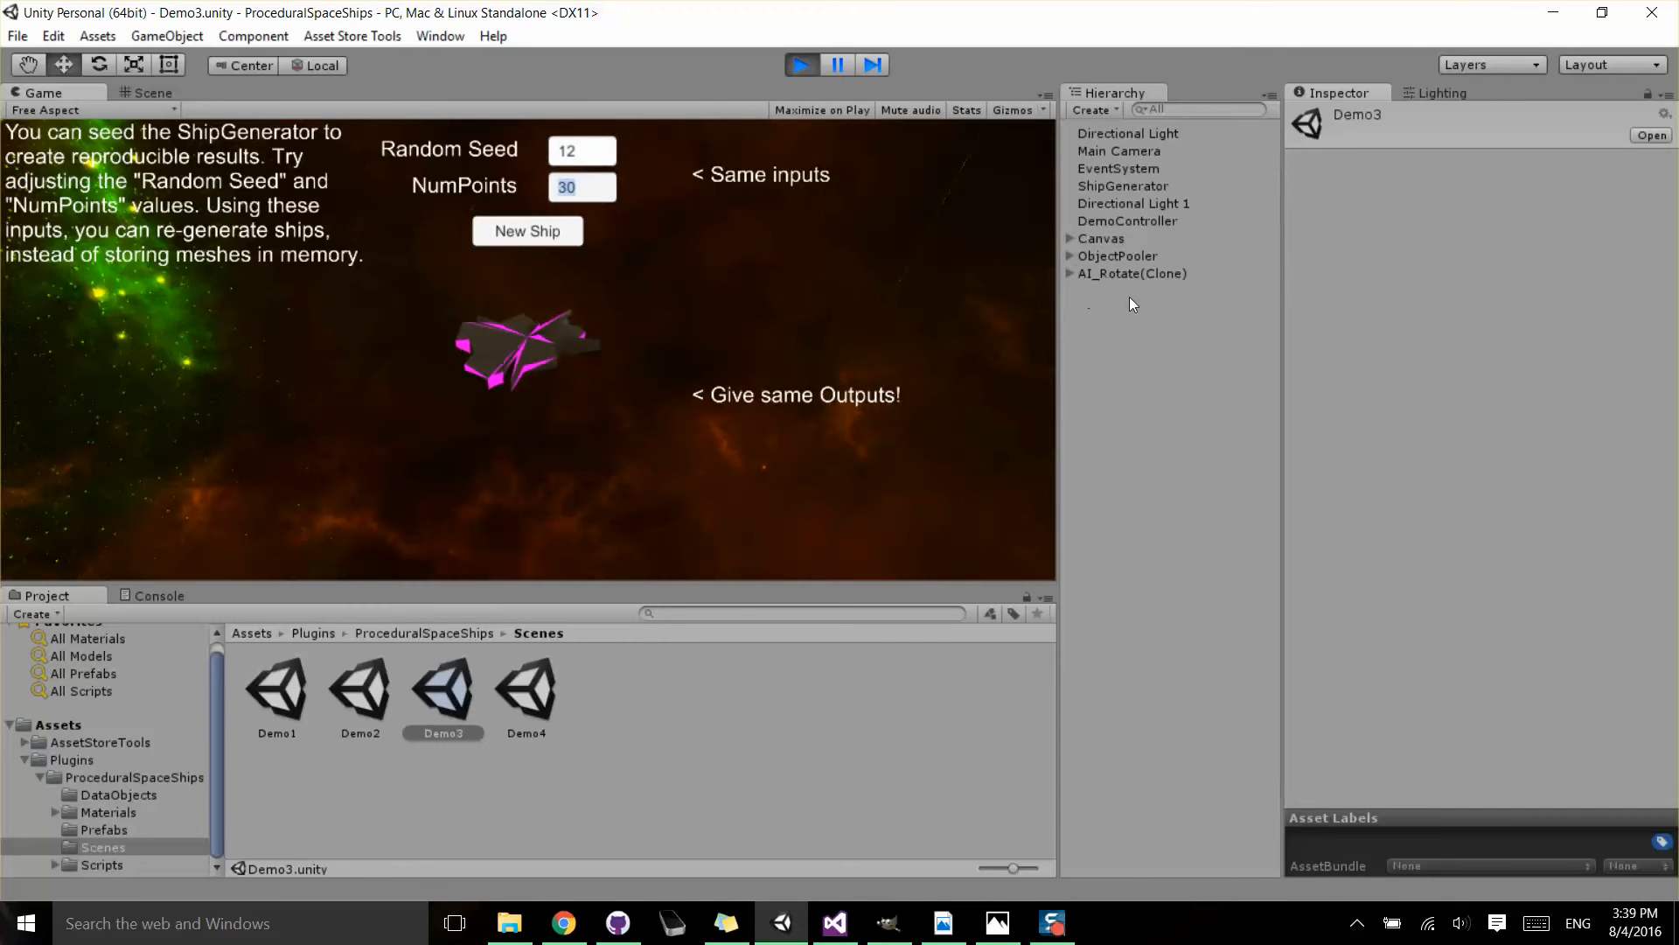
click(1123, 185)
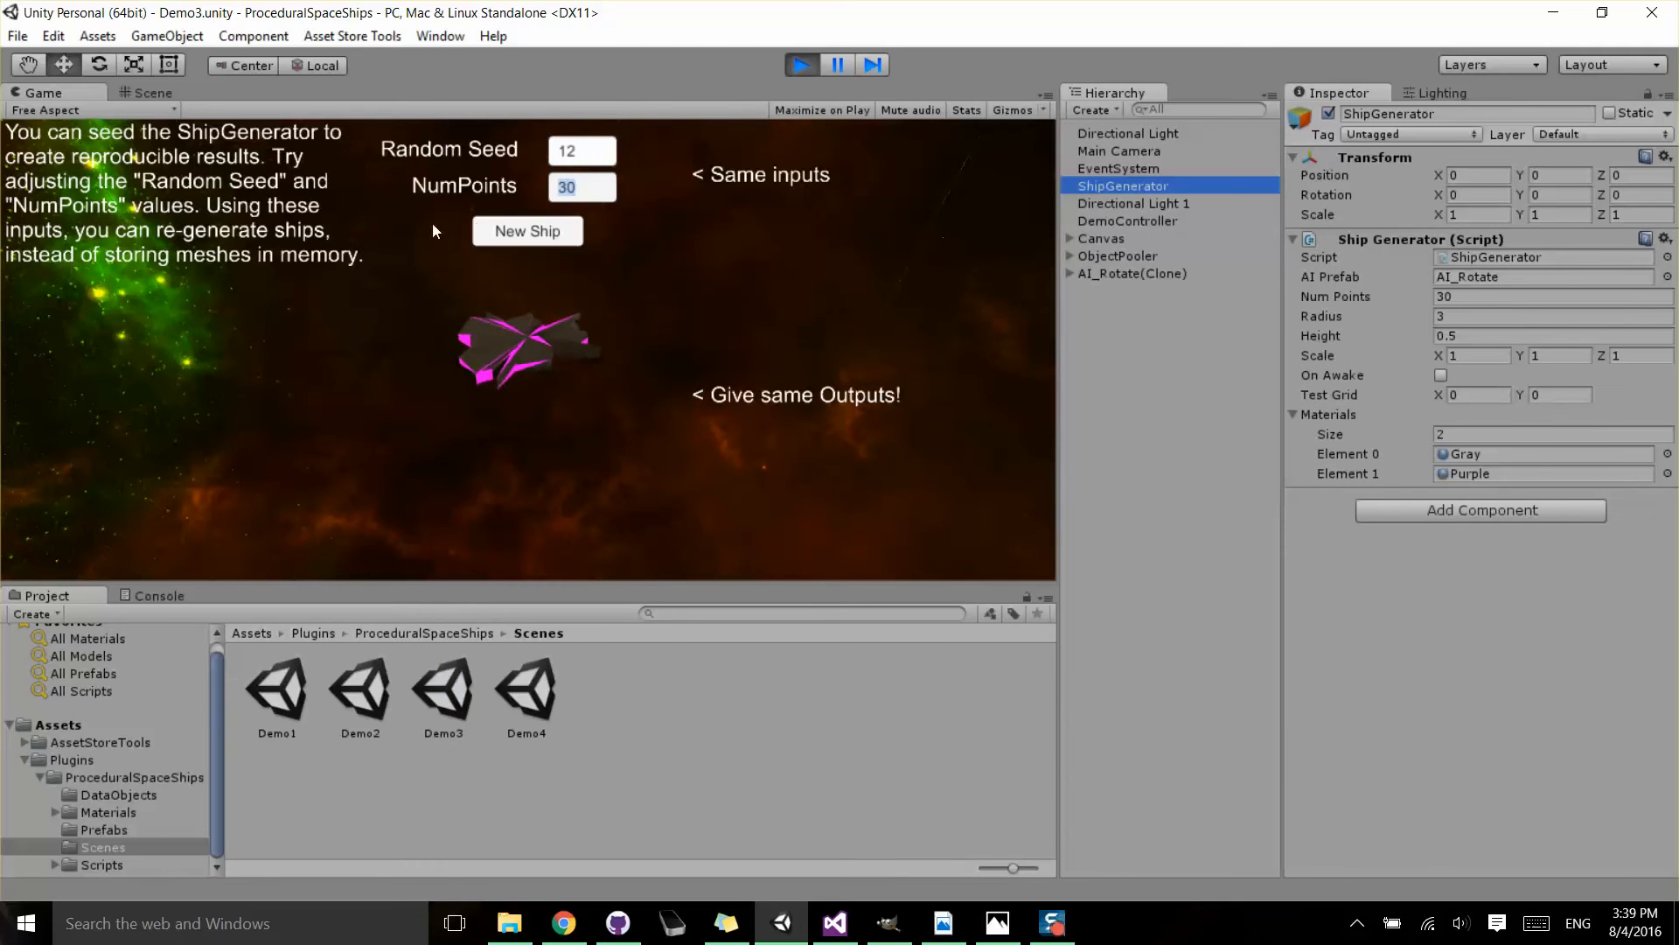
Generate ships with NumPoints 16 and then Random Seed 5 with NumPoints 50, revealing the ShipGenerator script.
click(527, 231)
text(16)
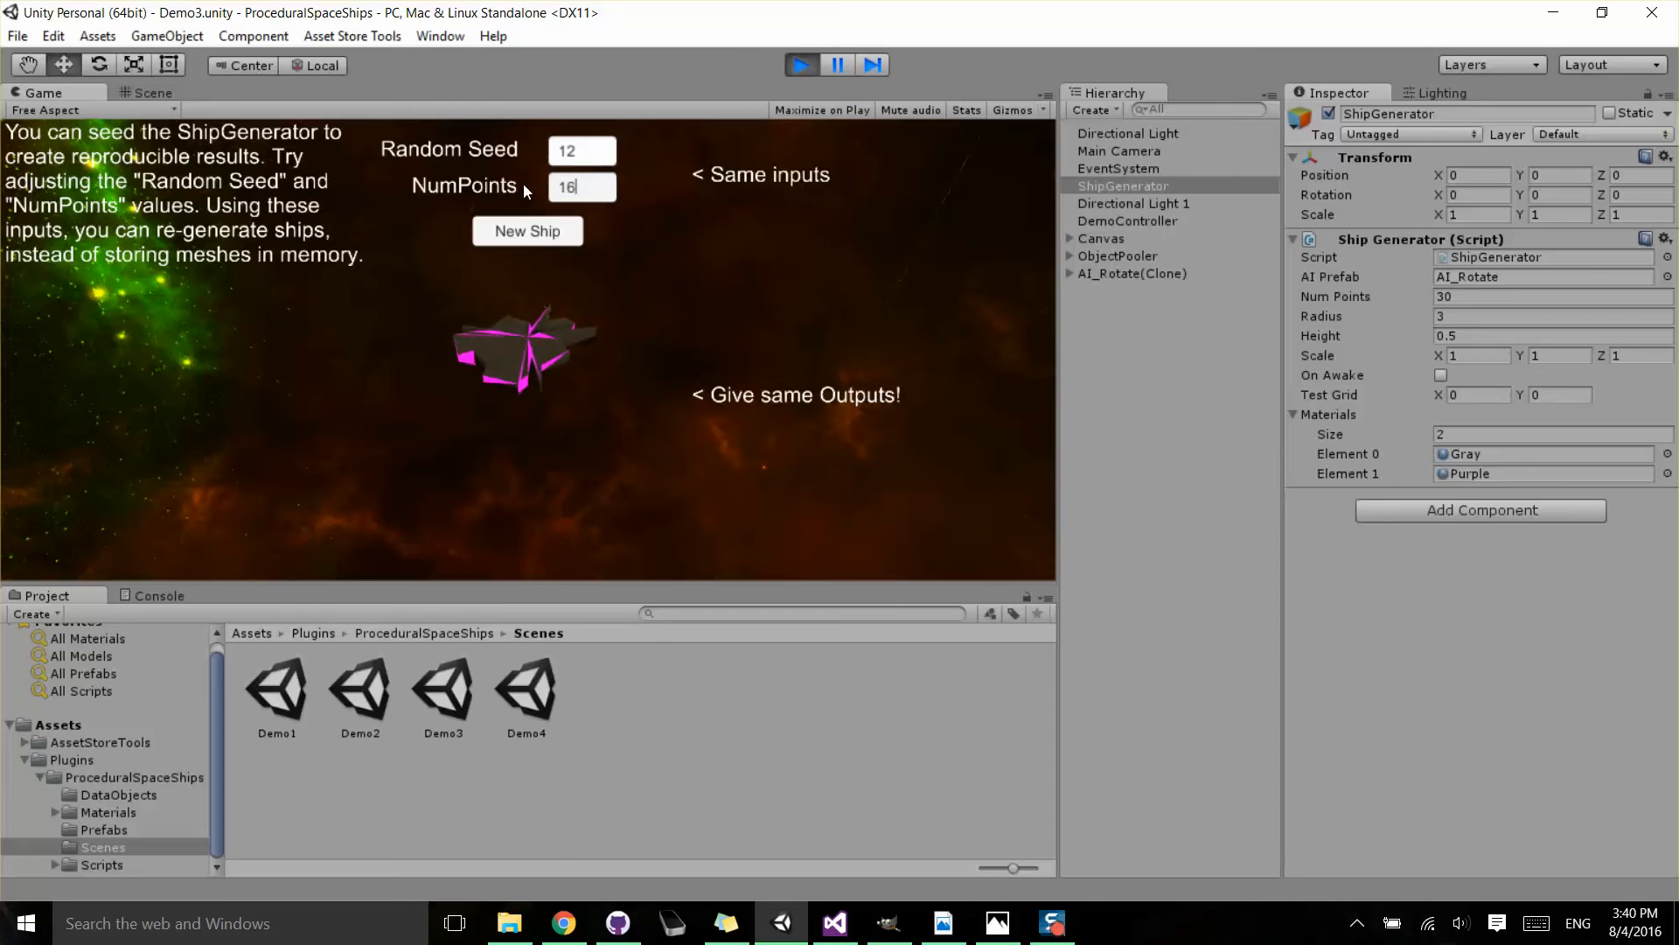
click(527, 231)
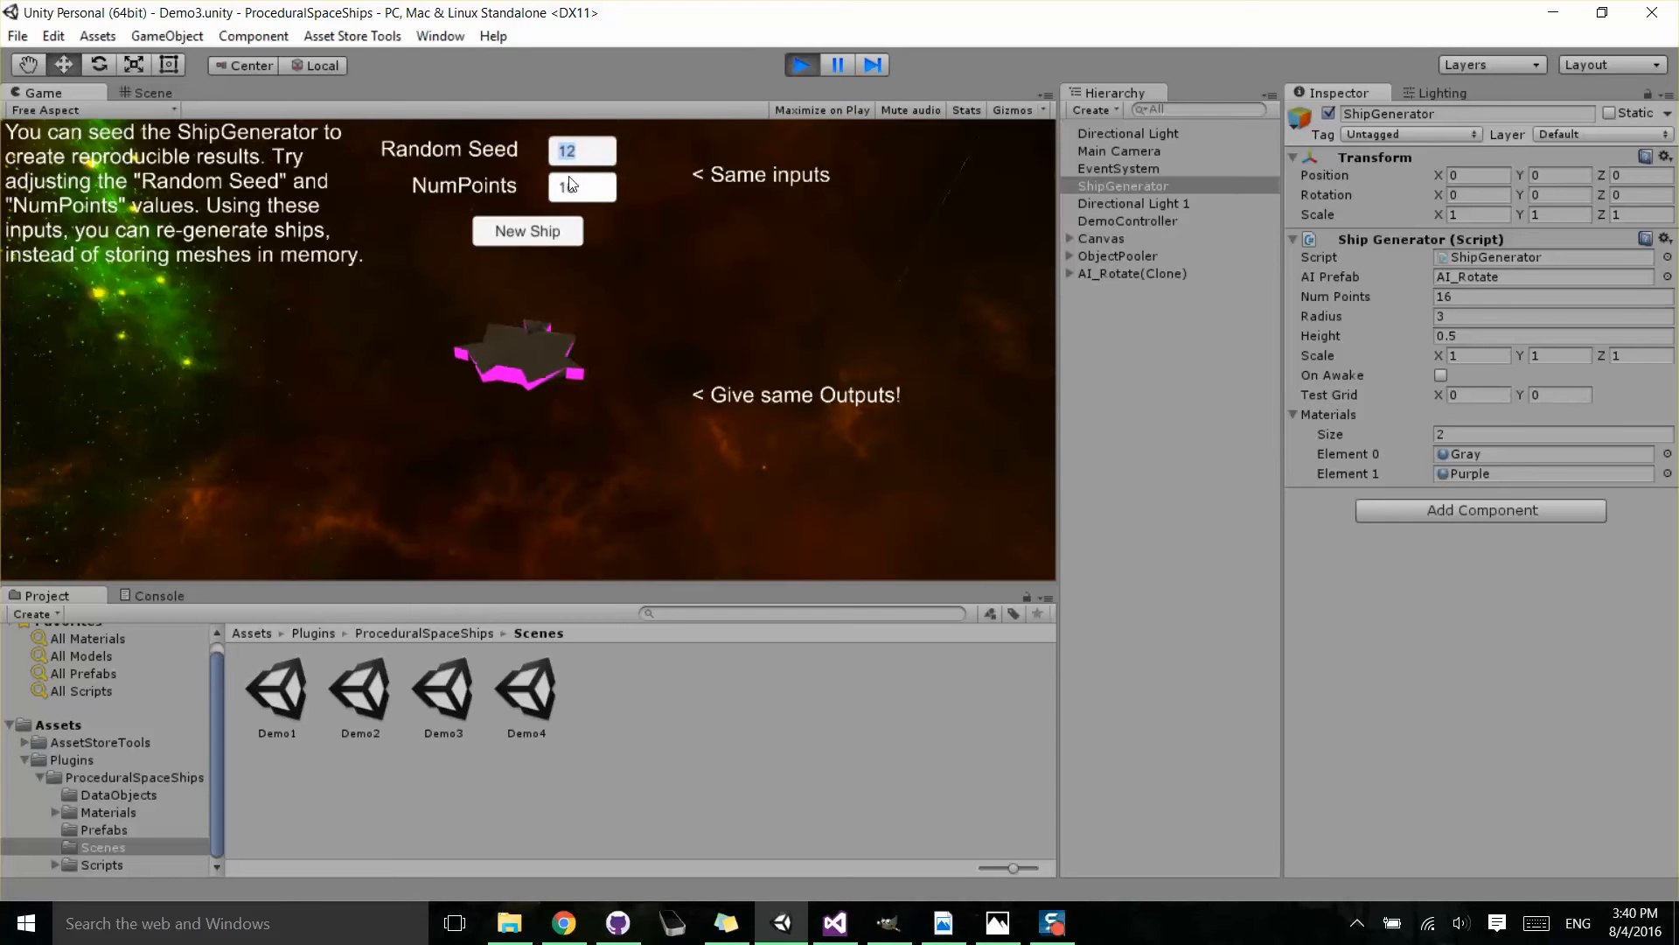
click(526, 231)
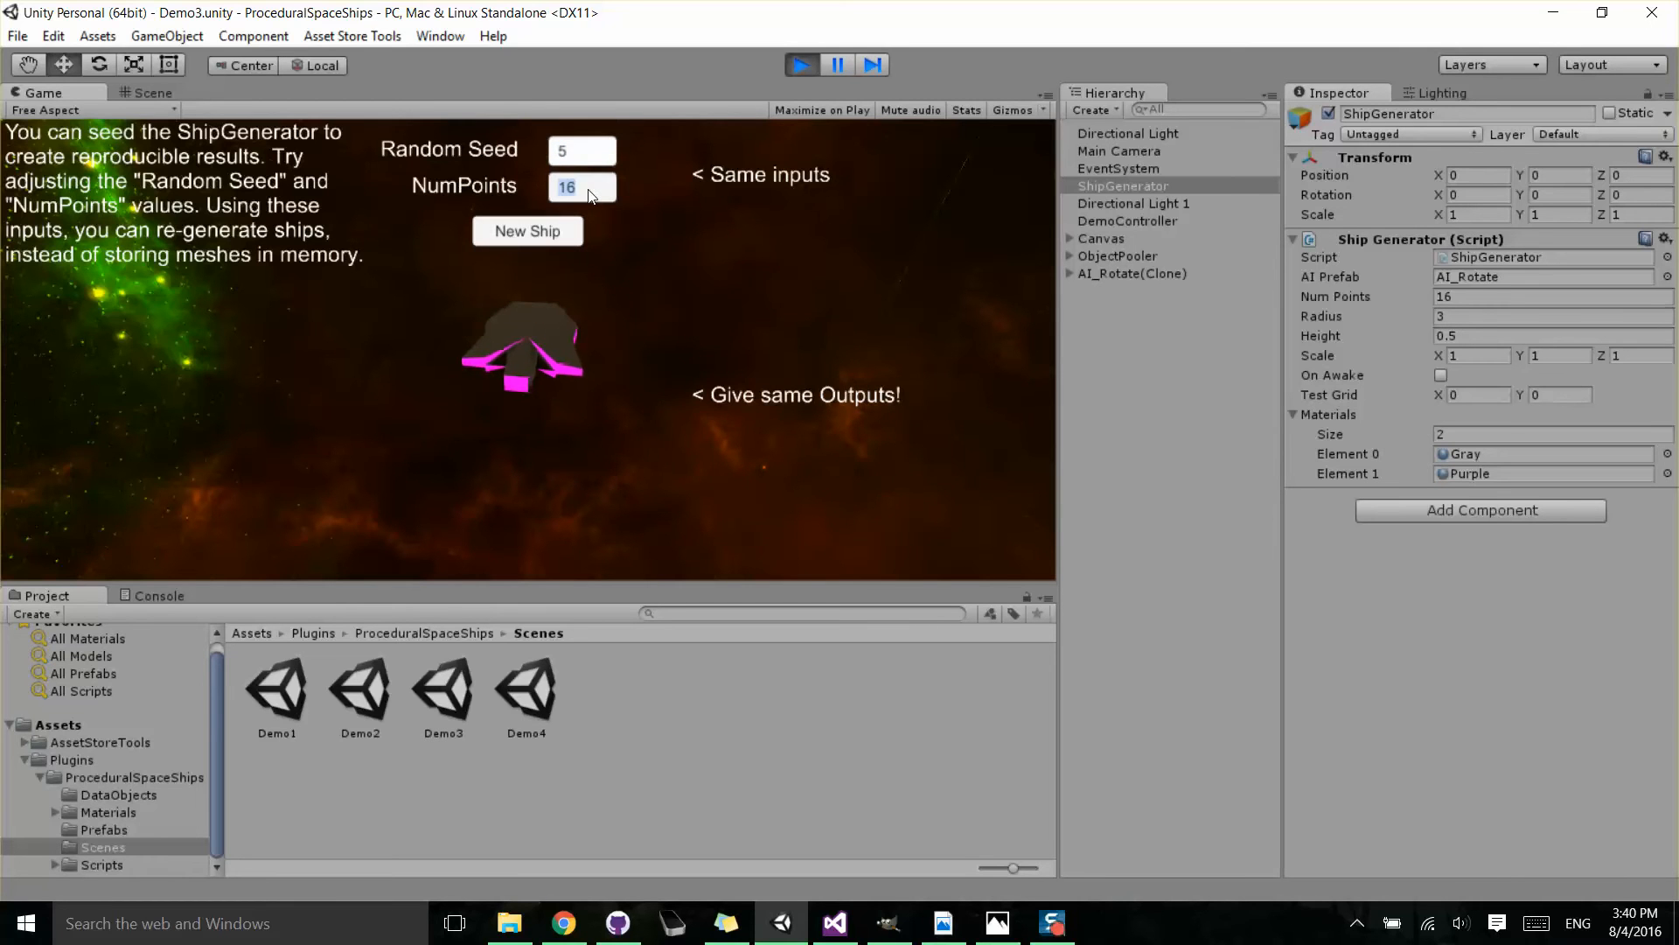
text(50)
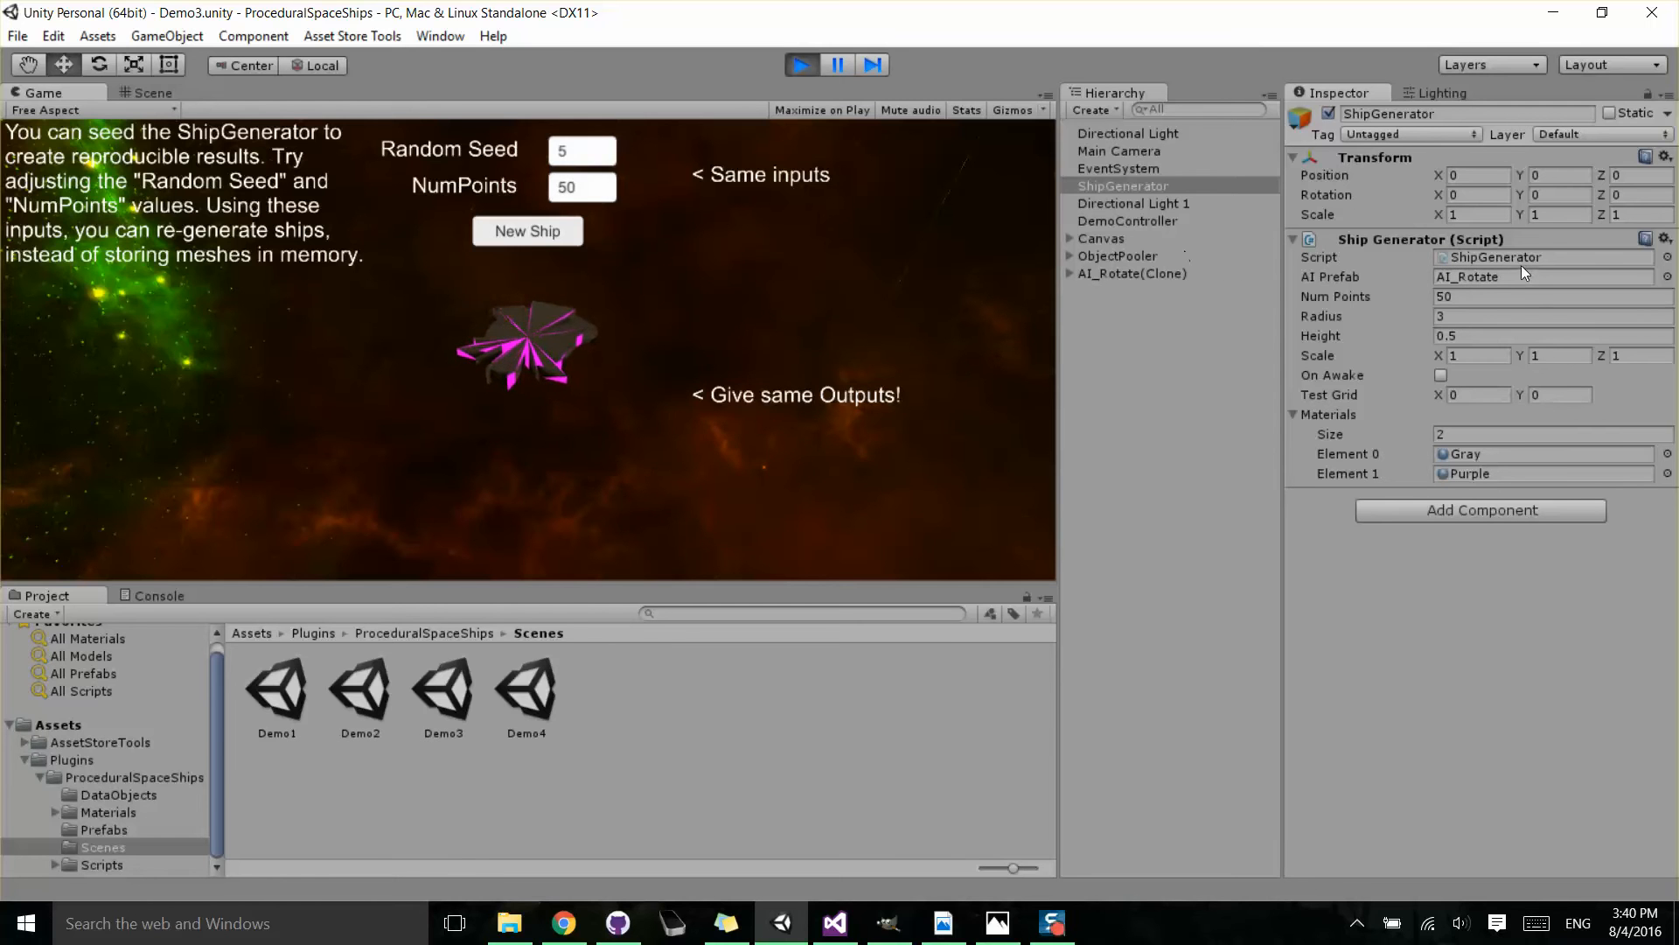
click(834, 923)
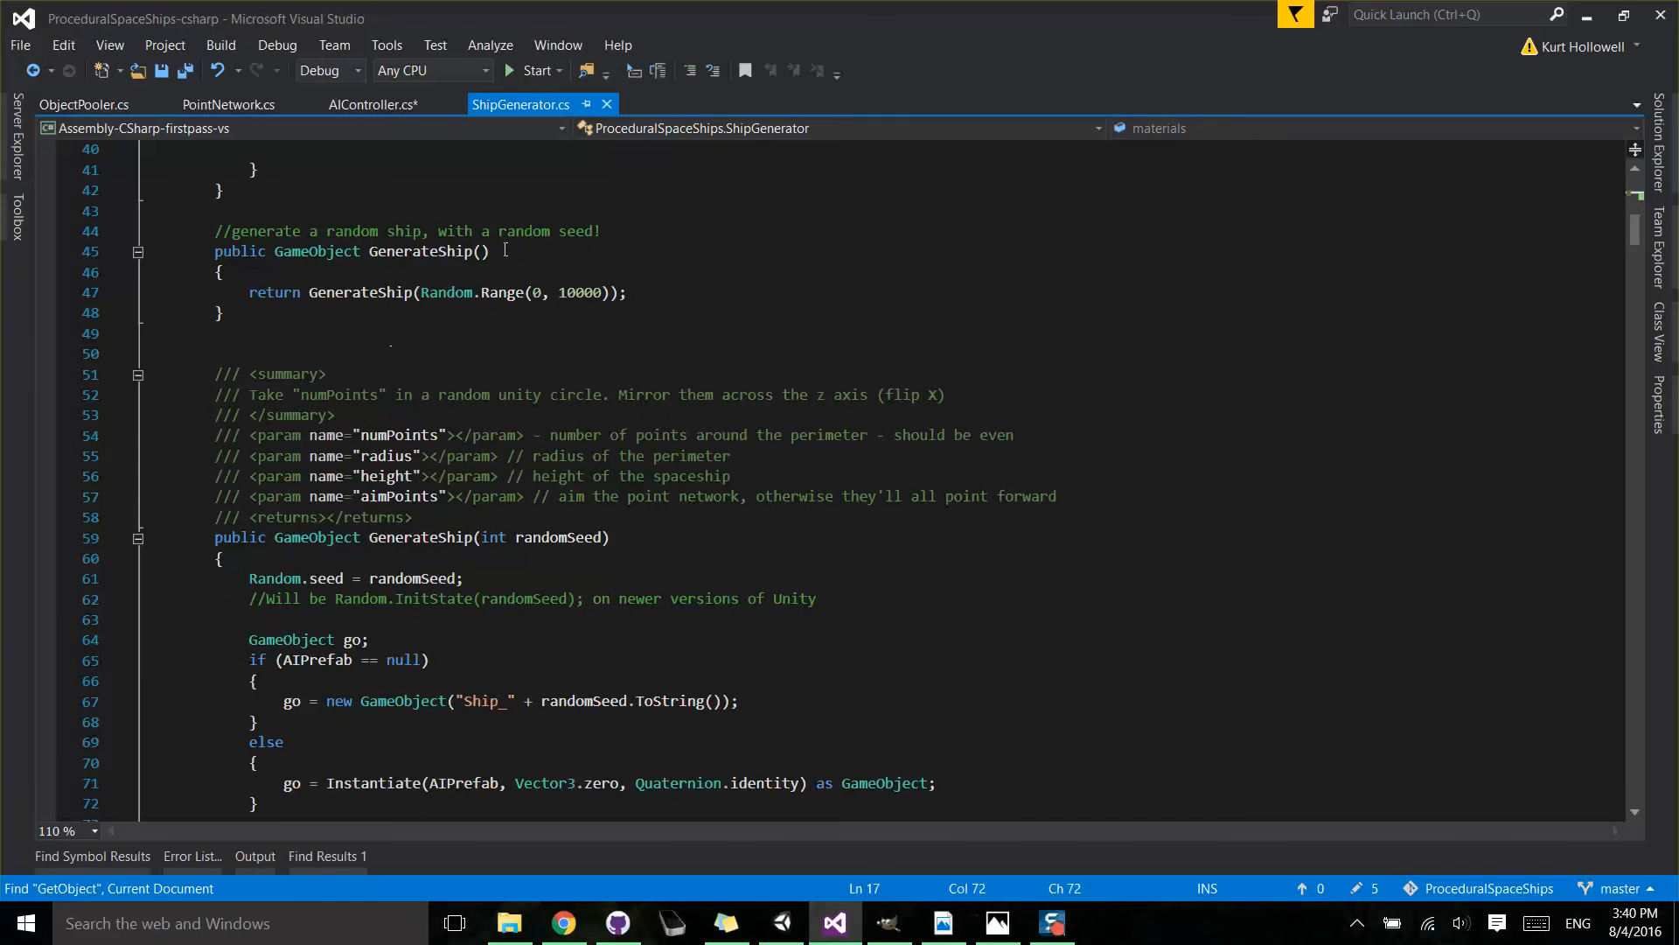
Highlight the GenerateShip method where Random.seed = randomSeed is assigned.
double_click(420, 537)
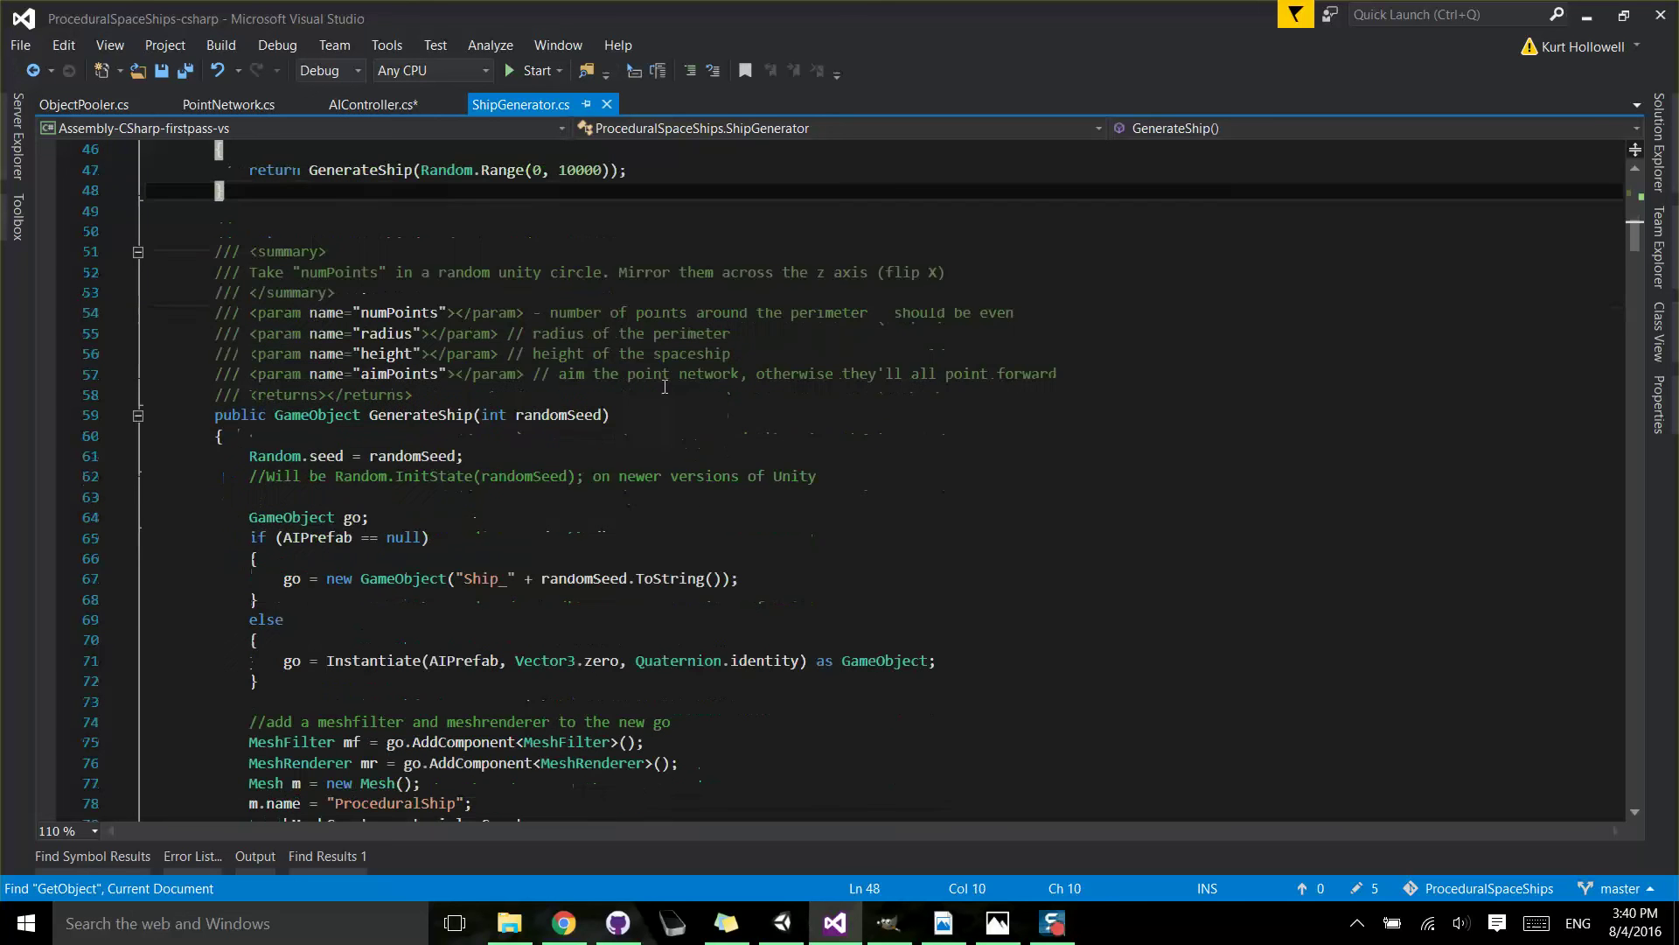
mouse_move(562, 414)
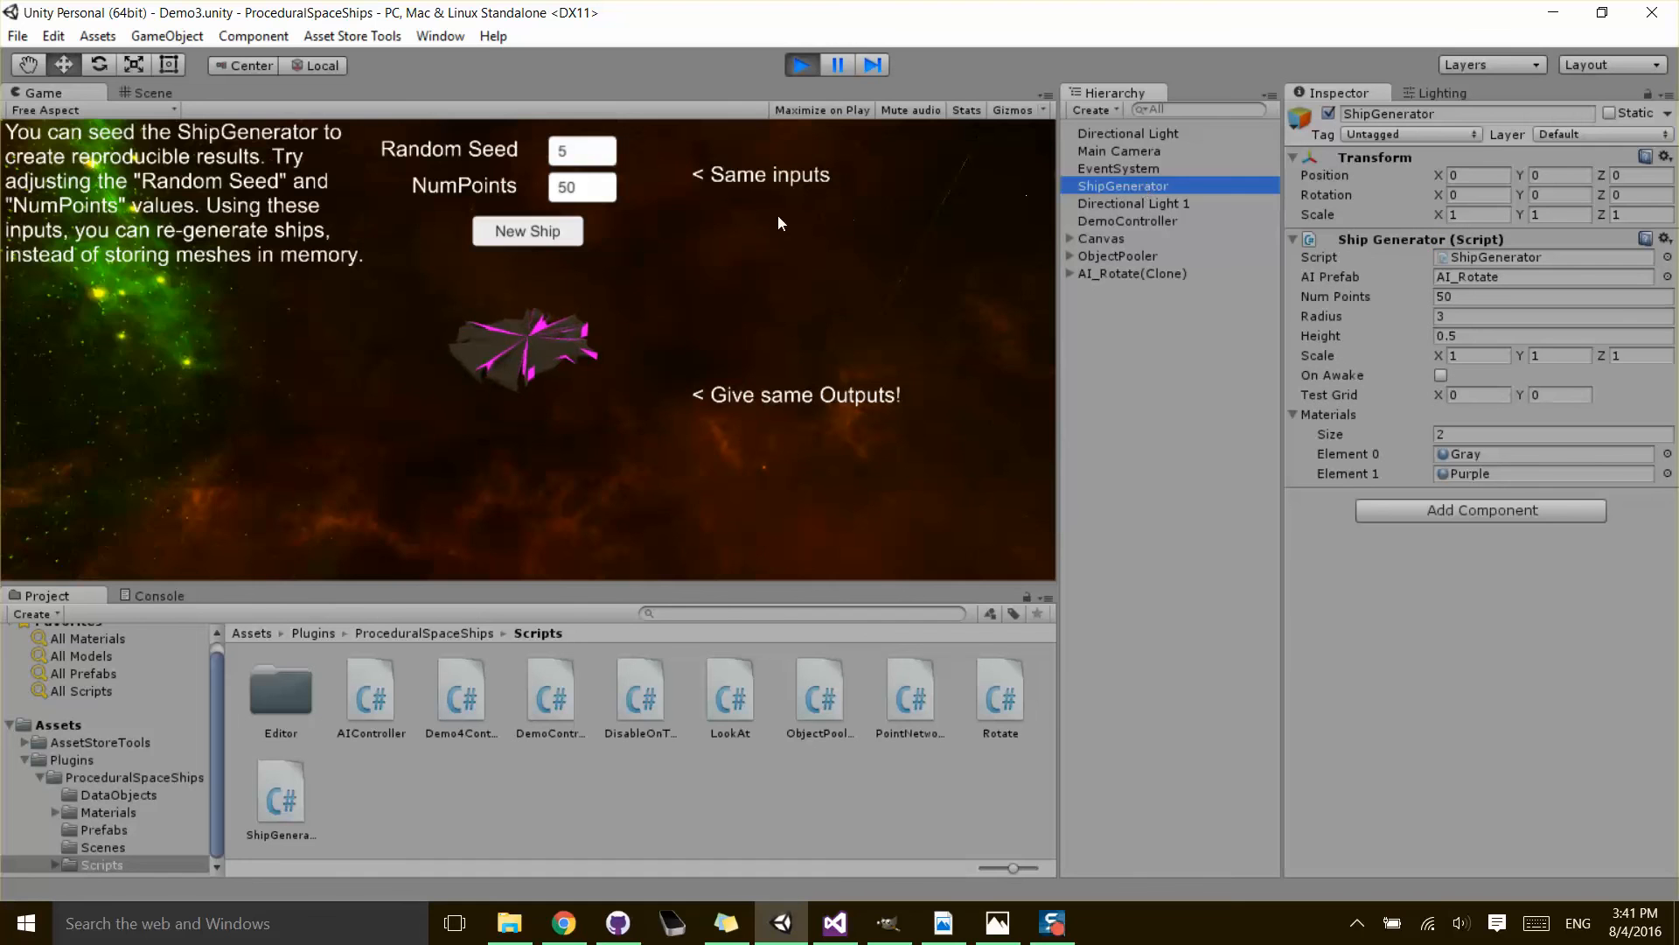
Generate a simpler ship from Random Seed 13 and NumPoints 10.
click(526, 231)
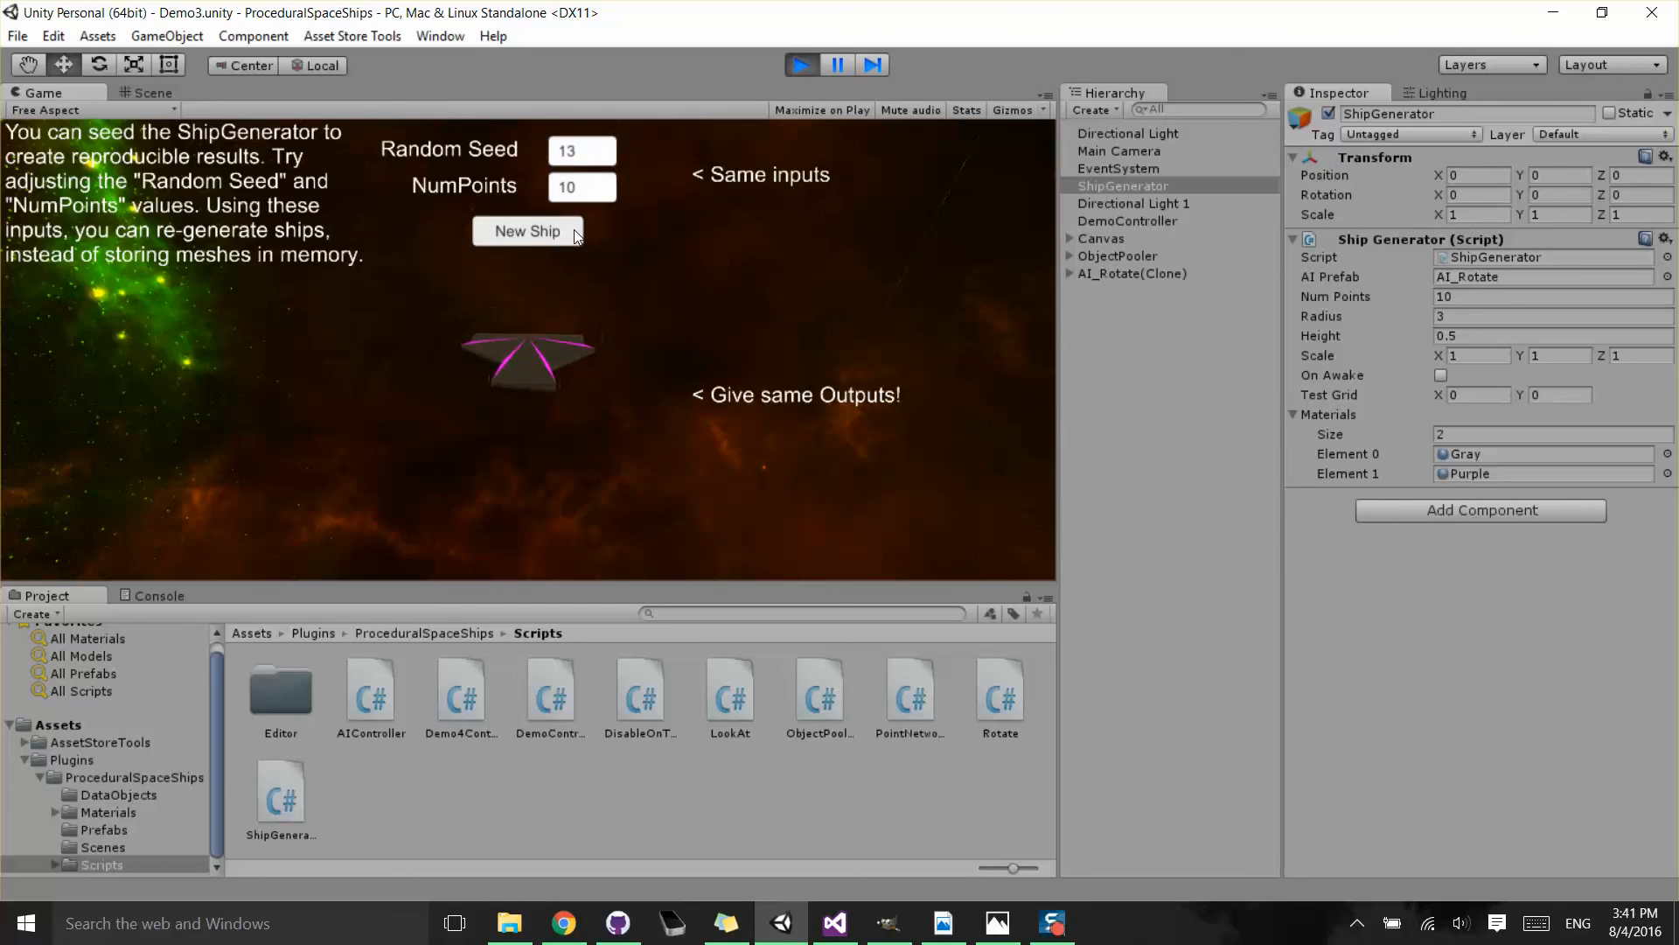
click(563, 924)
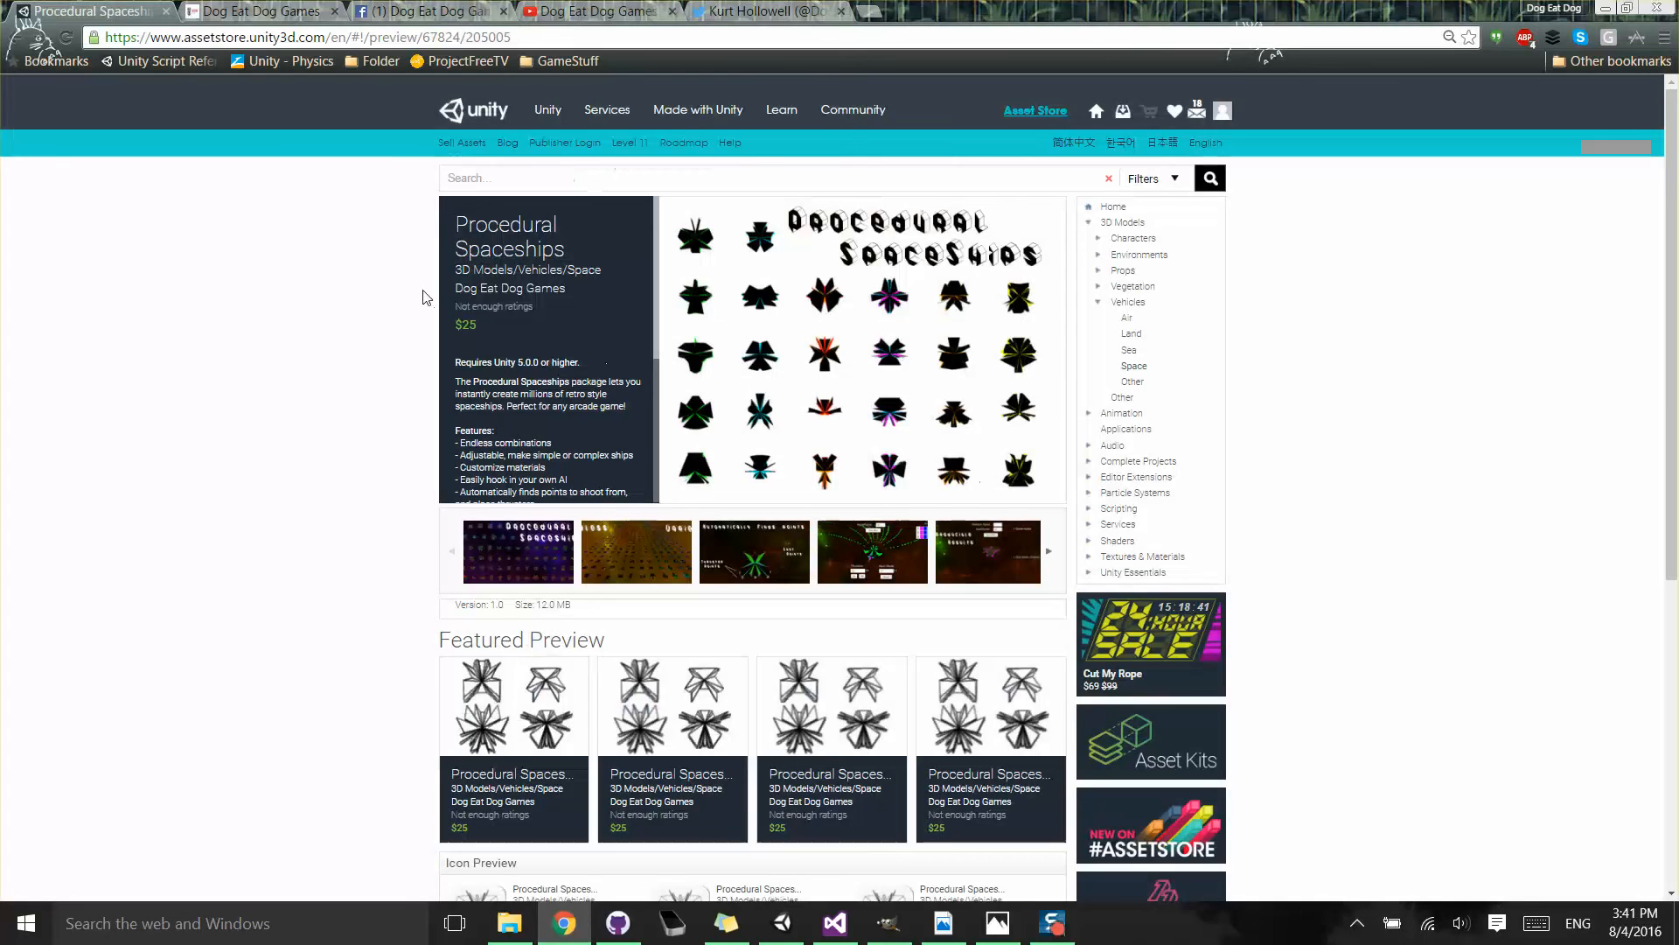
click(254, 9)
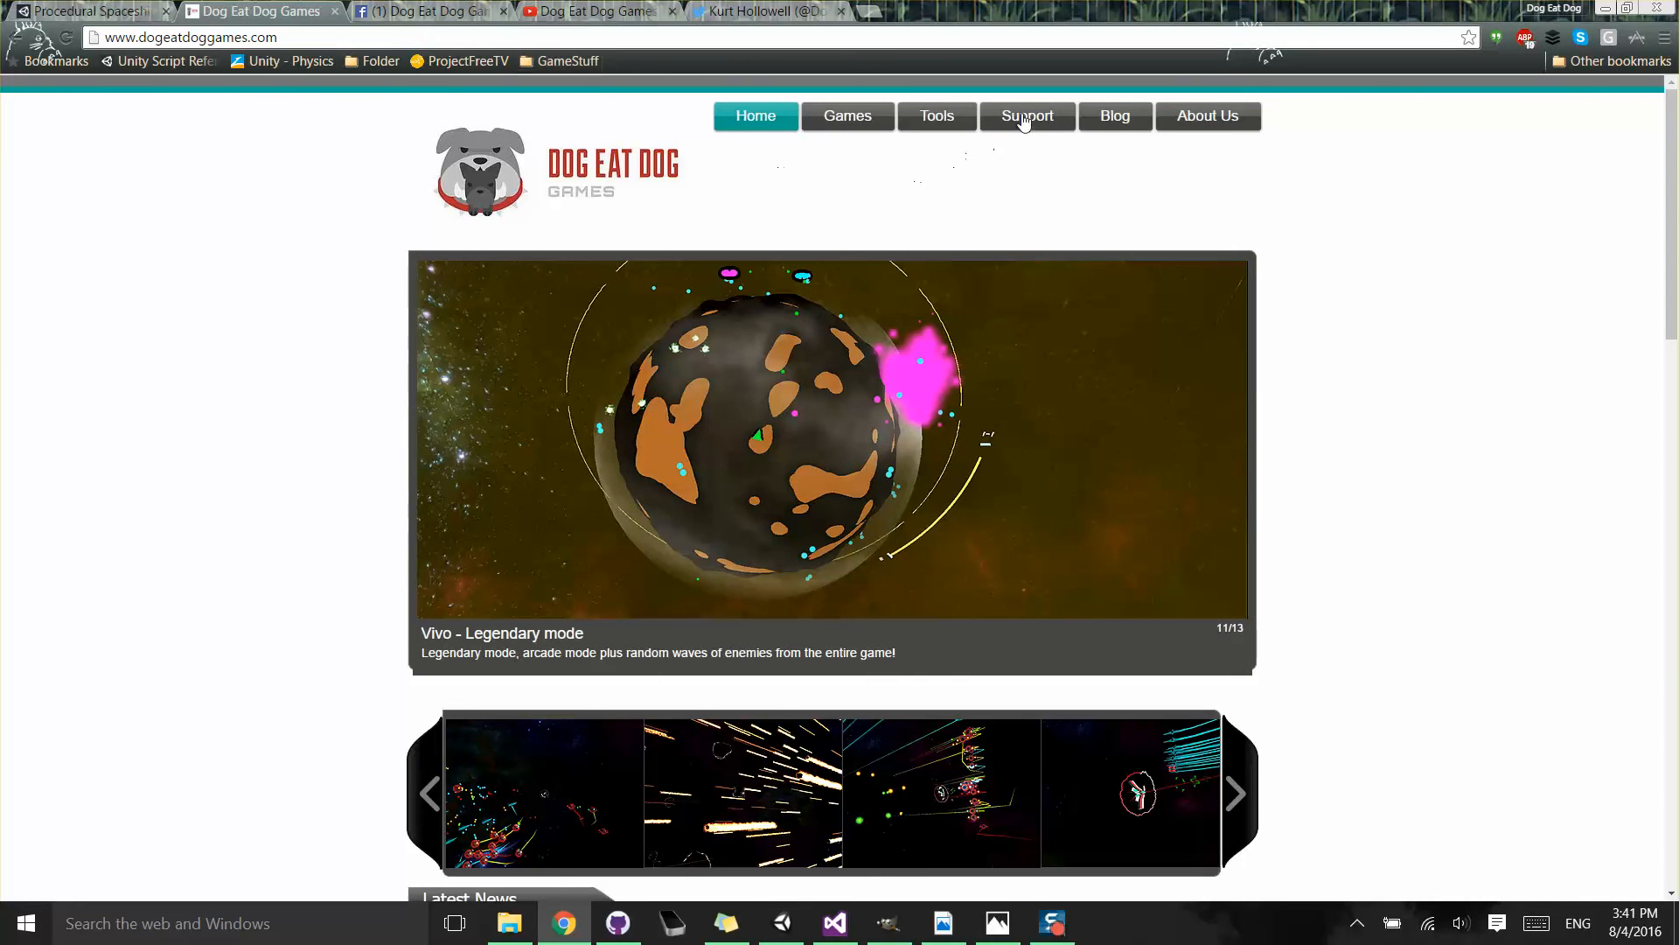
click(849, 115)
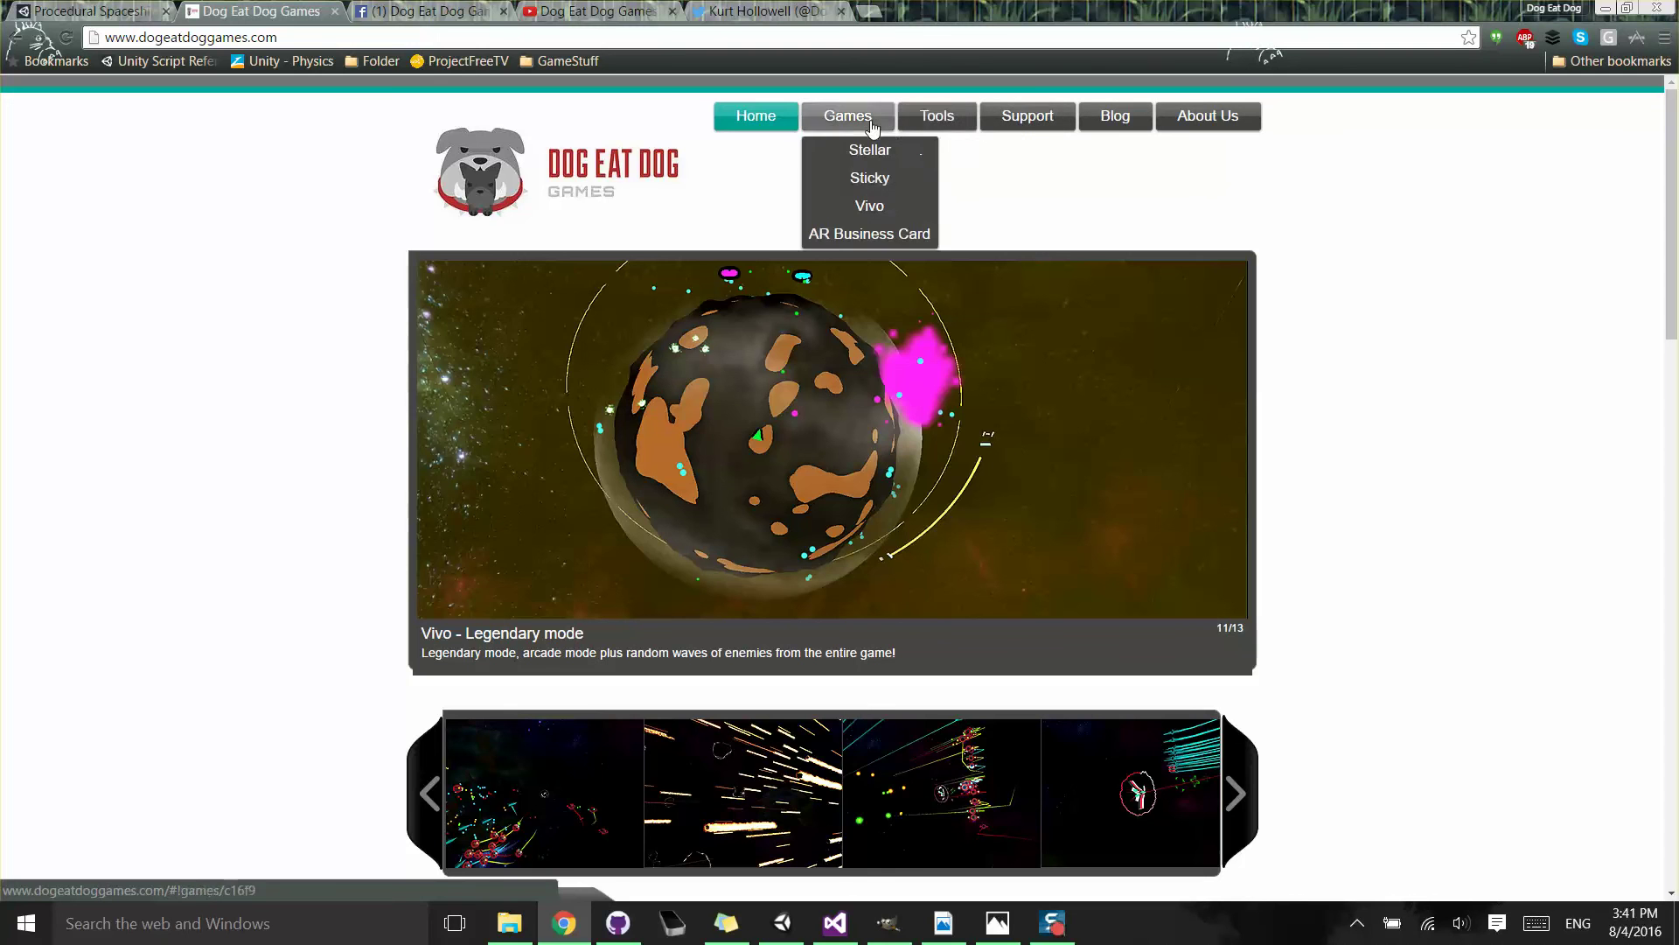
click(440, 11)
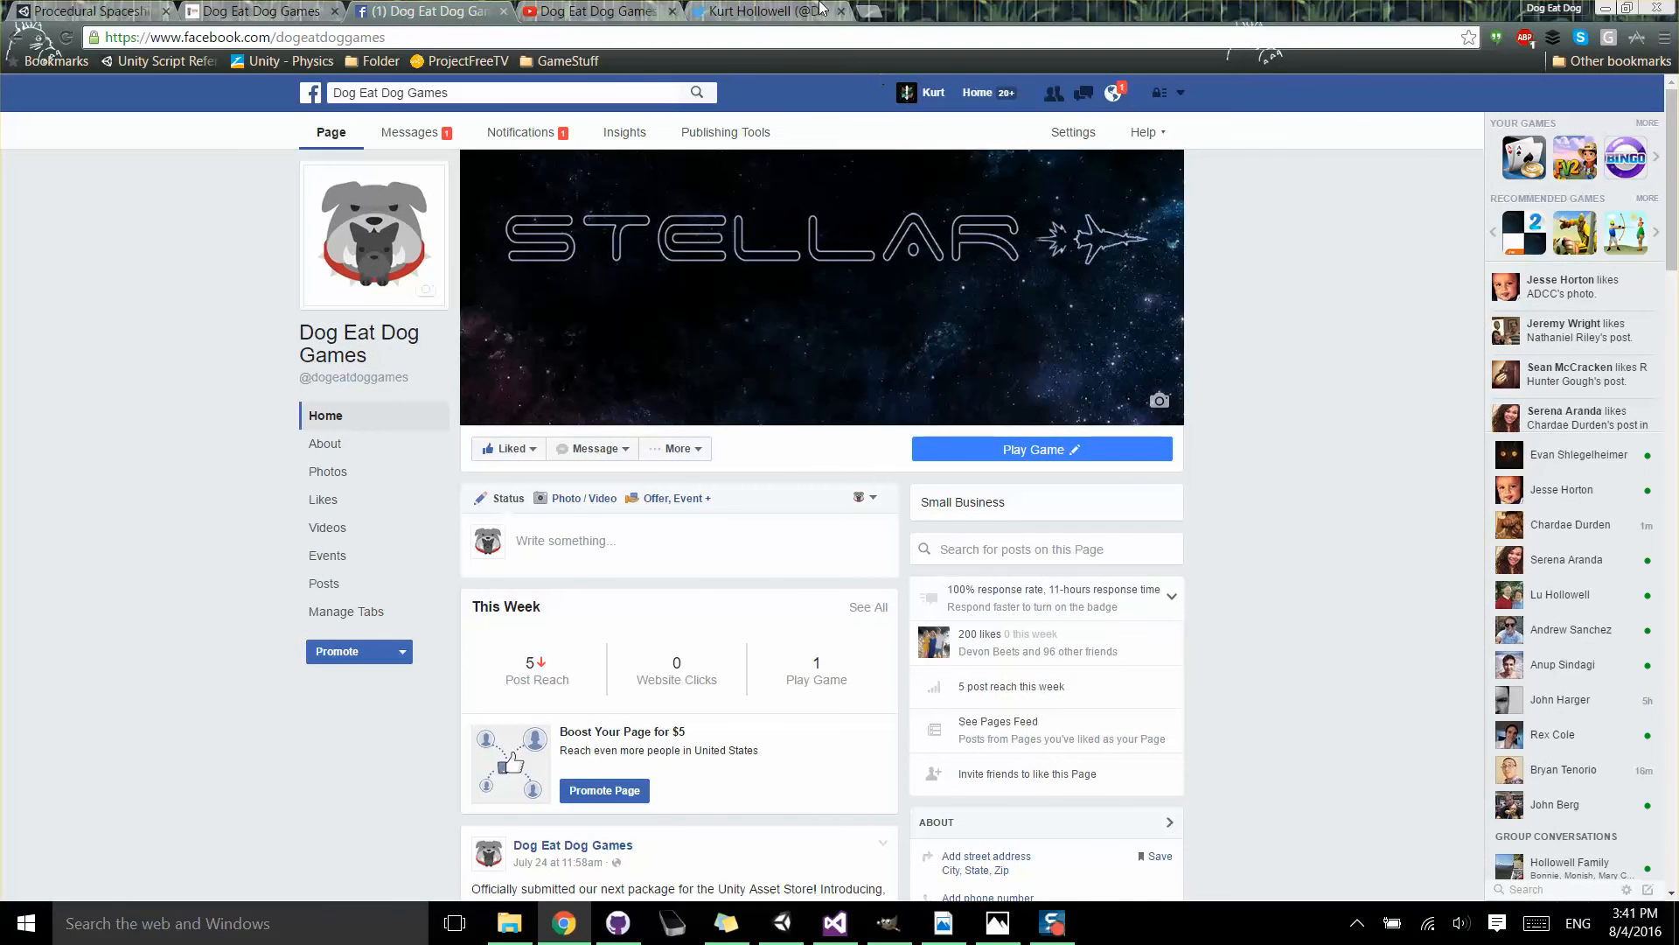
click(87, 11)
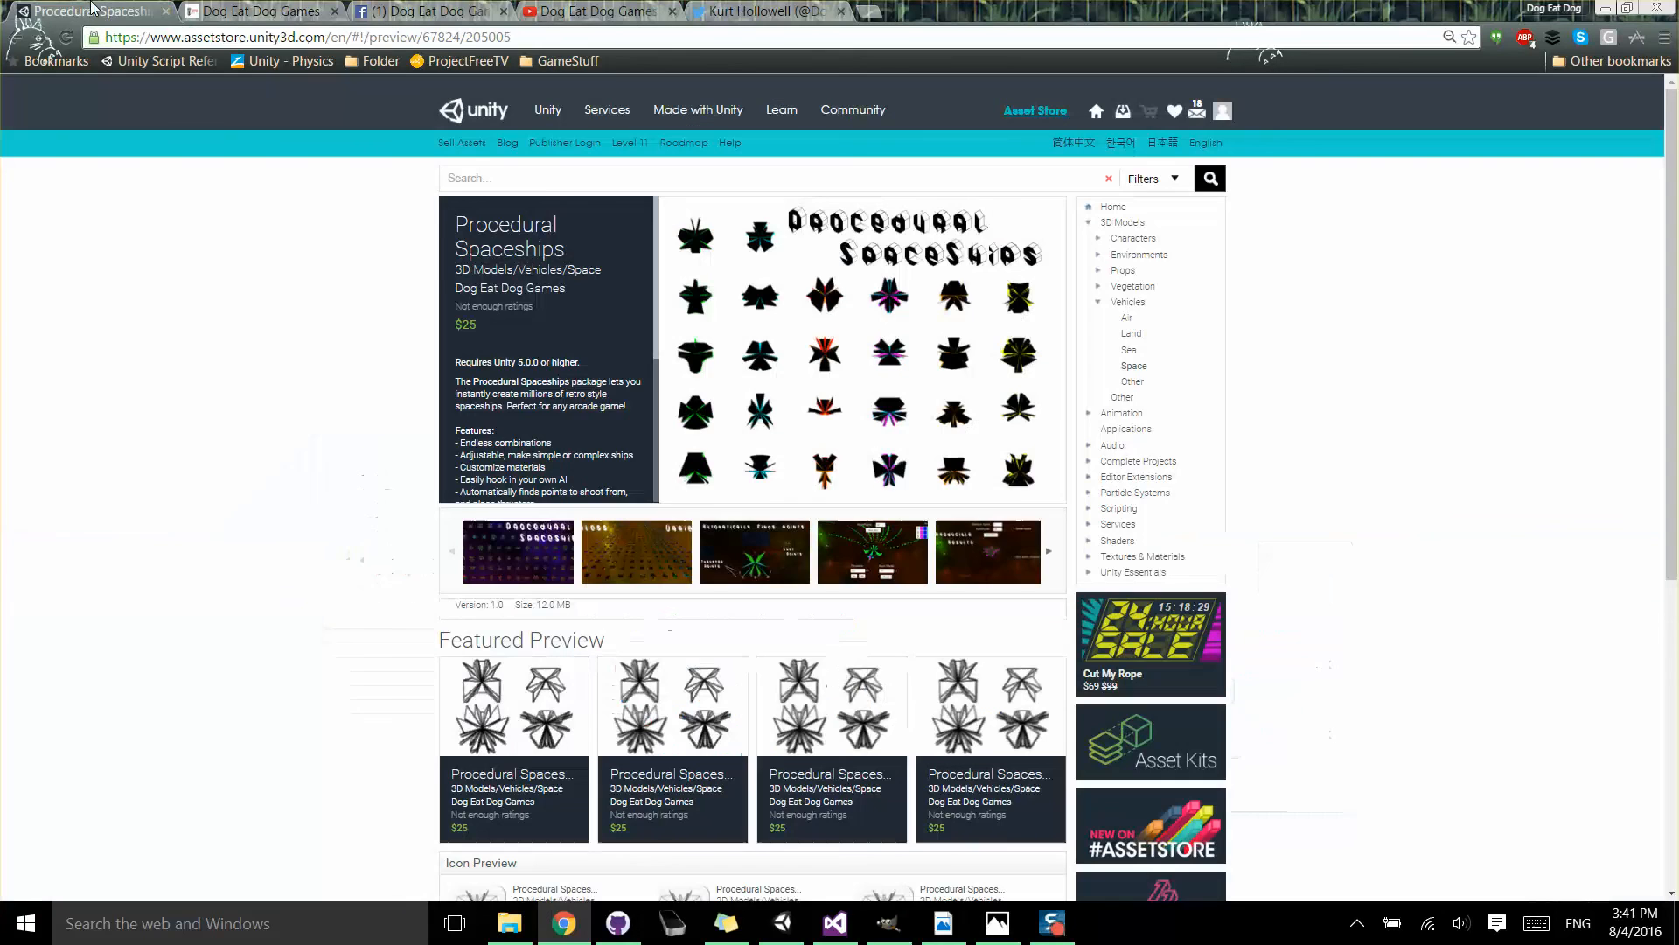